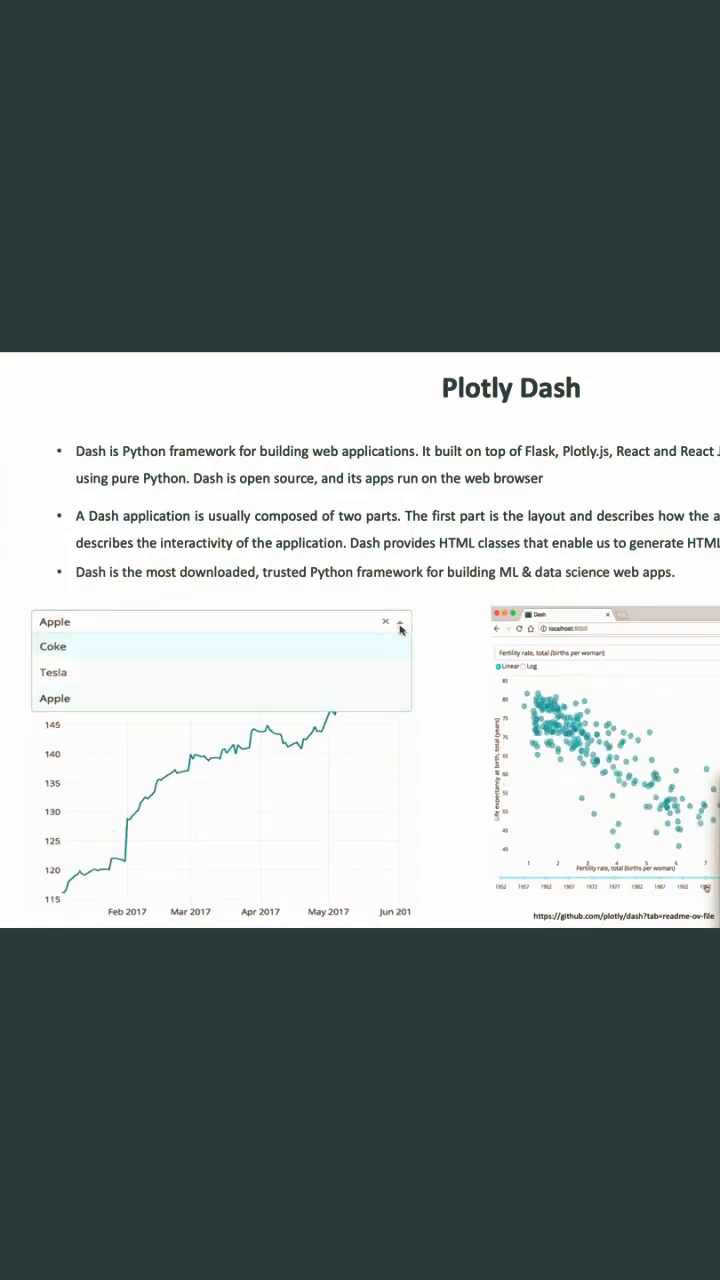
left_click(52, 646)
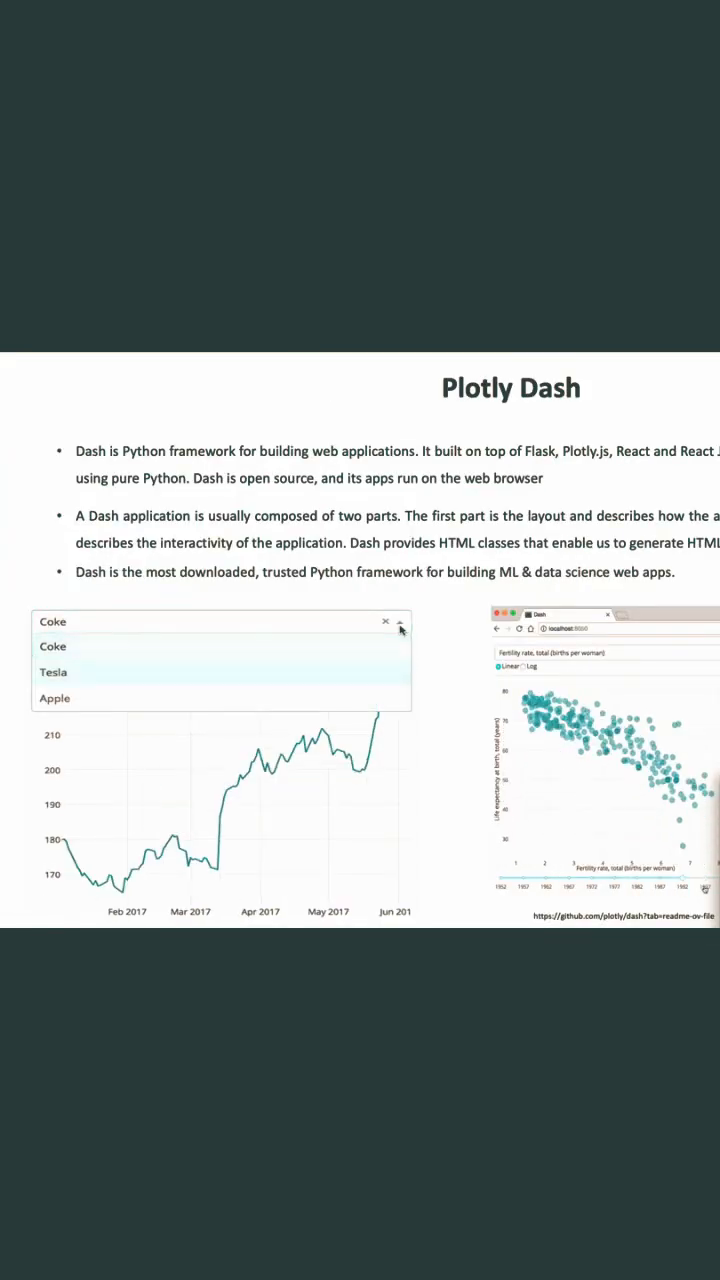
left_click(52, 646)
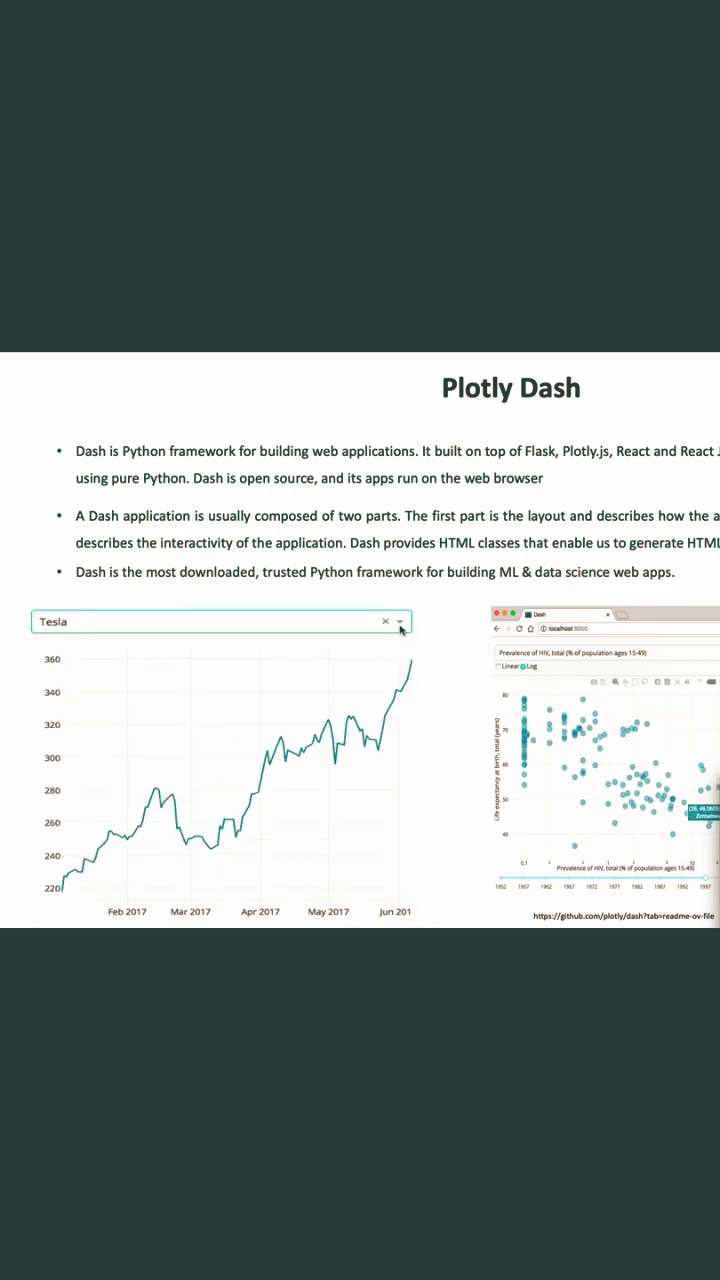
left_click(400, 621)
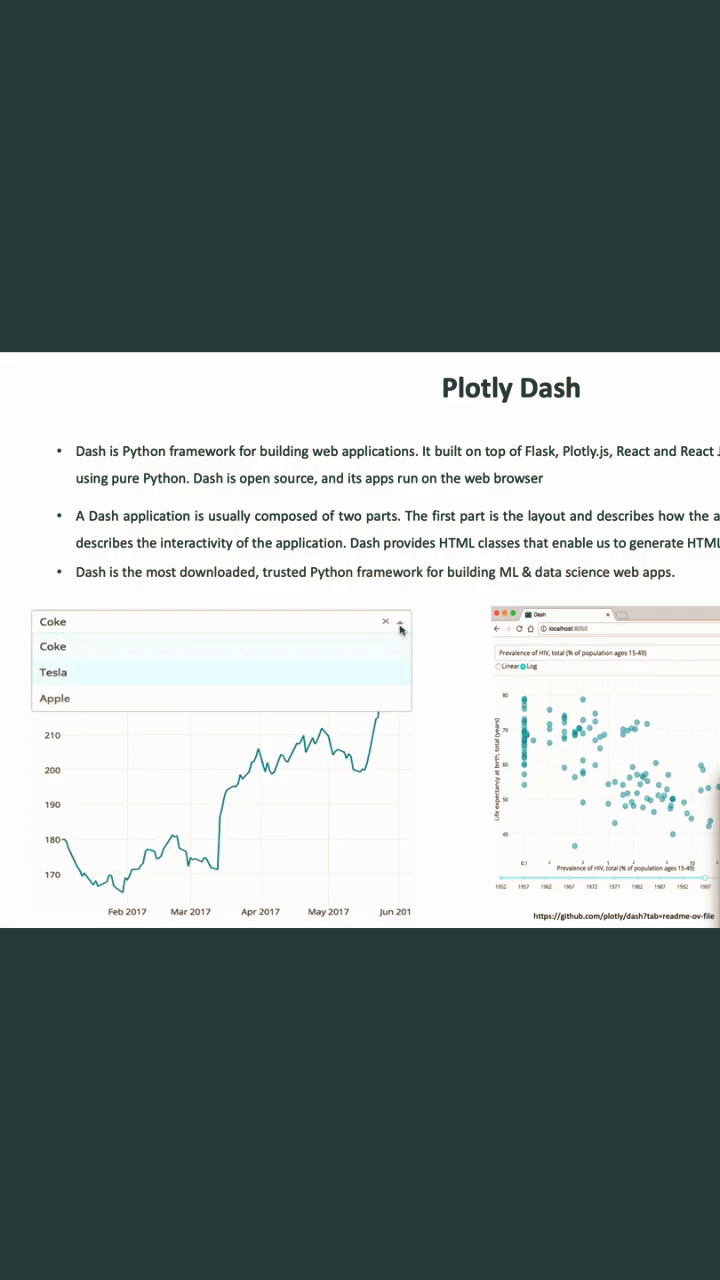
left_click(53, 672)
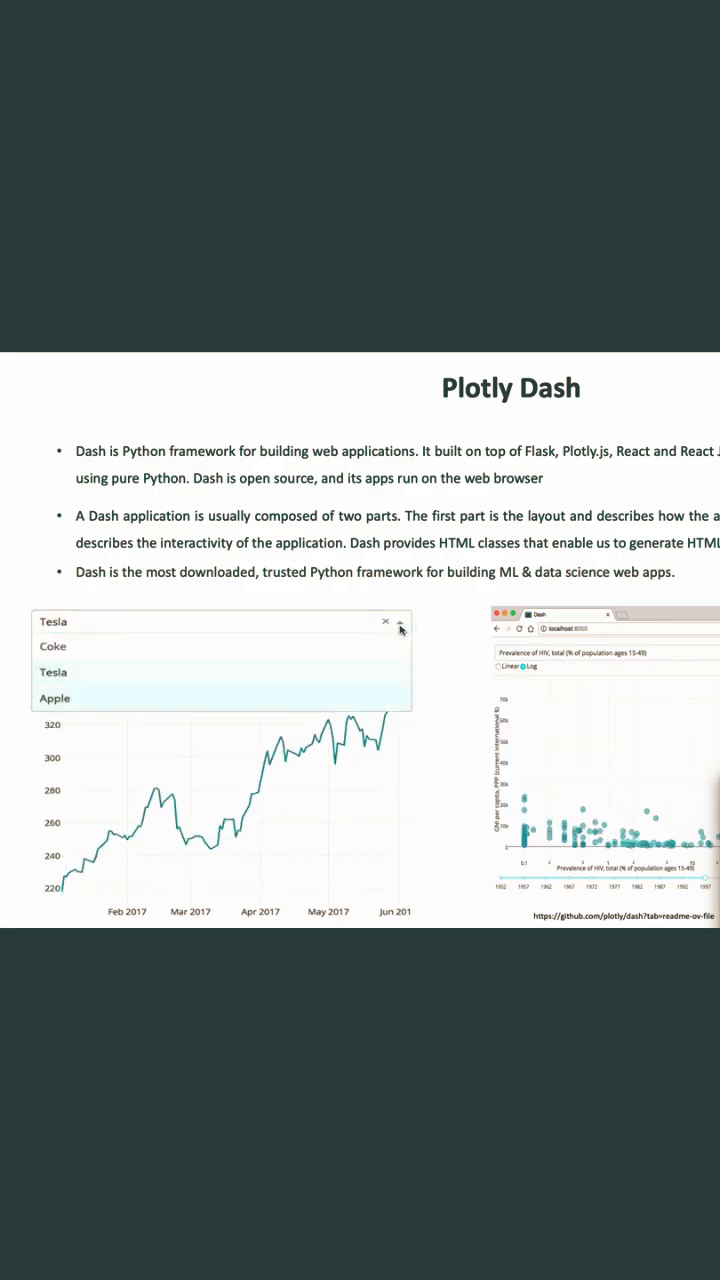
left_click(54, 698)
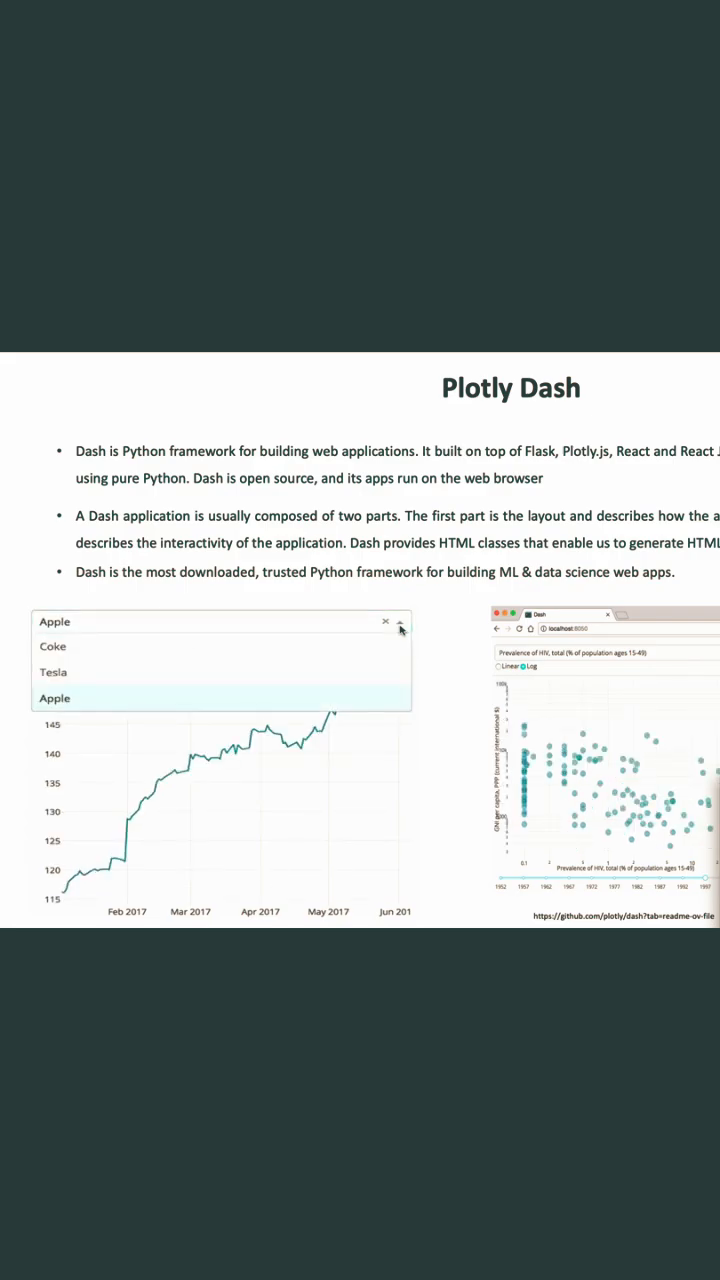
left_click(52, 646)
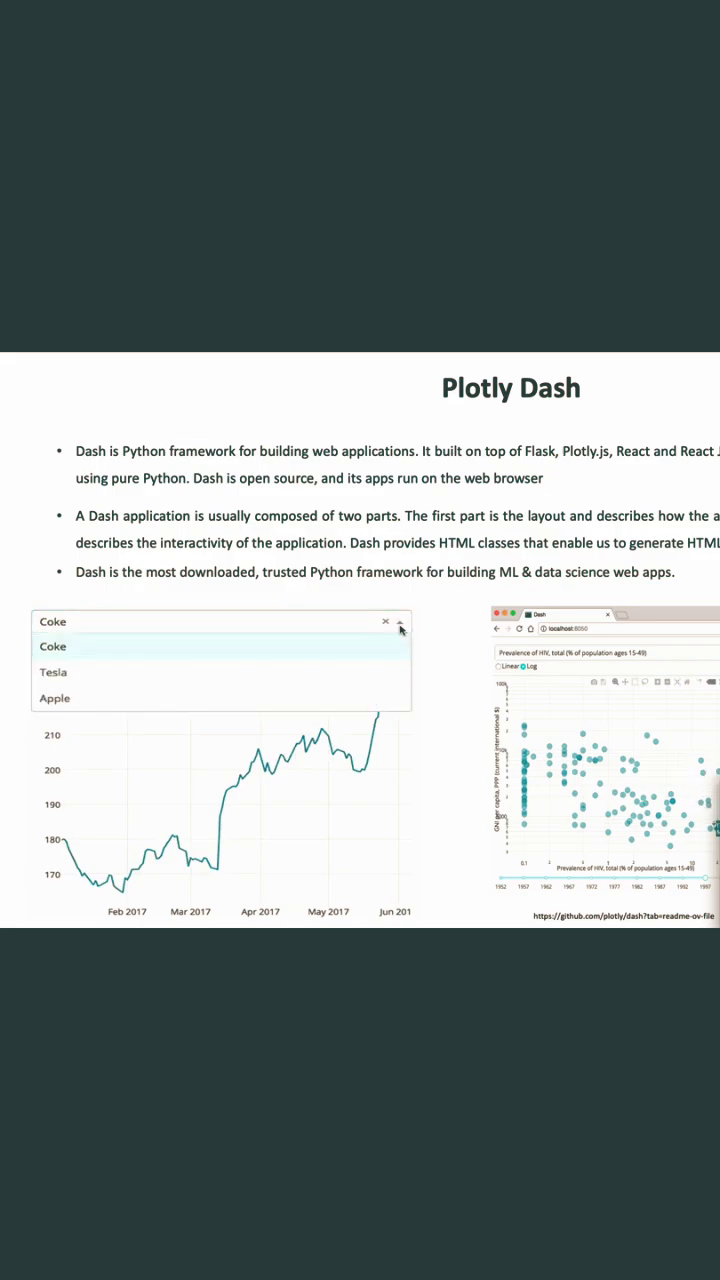
left_click(54, 672)
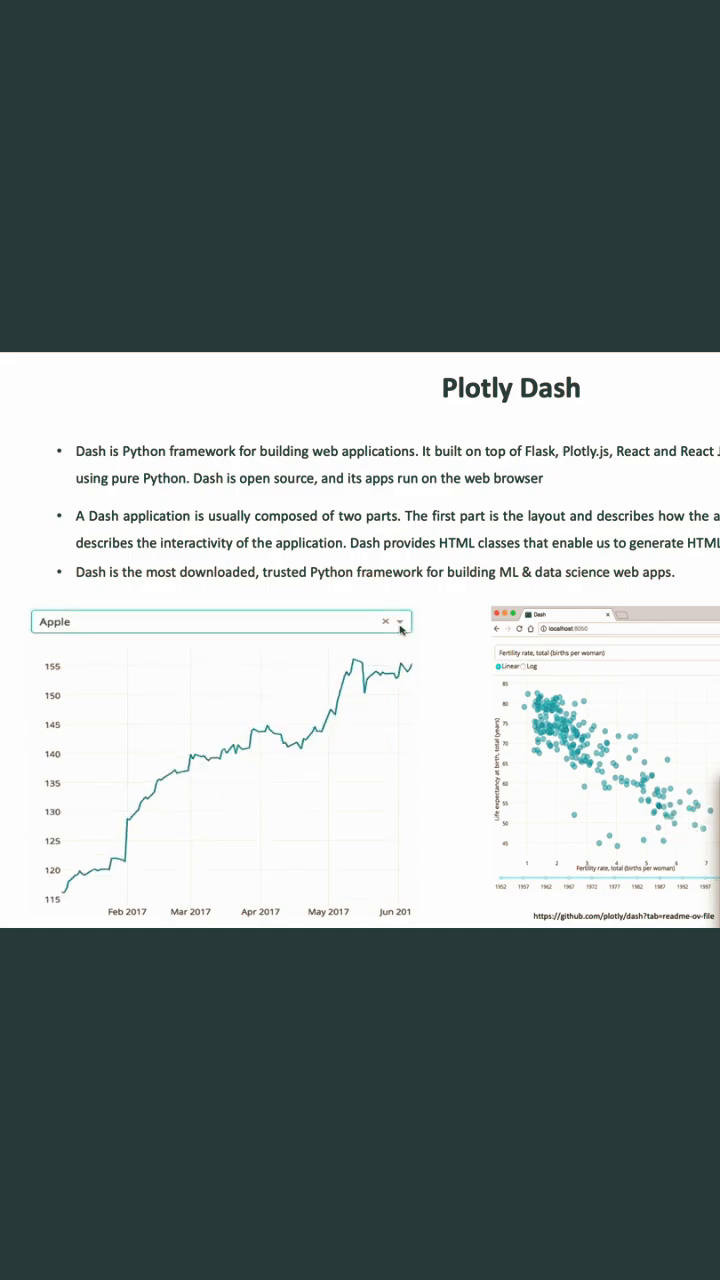
type("Coke")
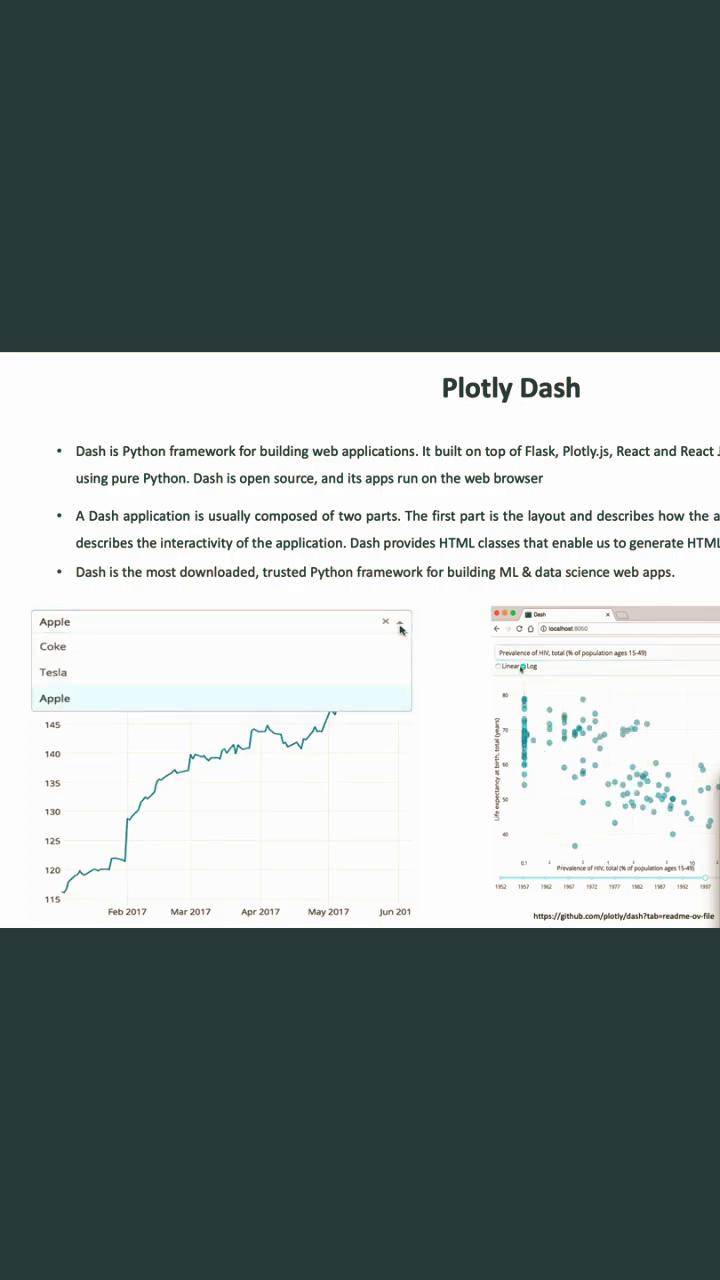
left_click(52, 646)
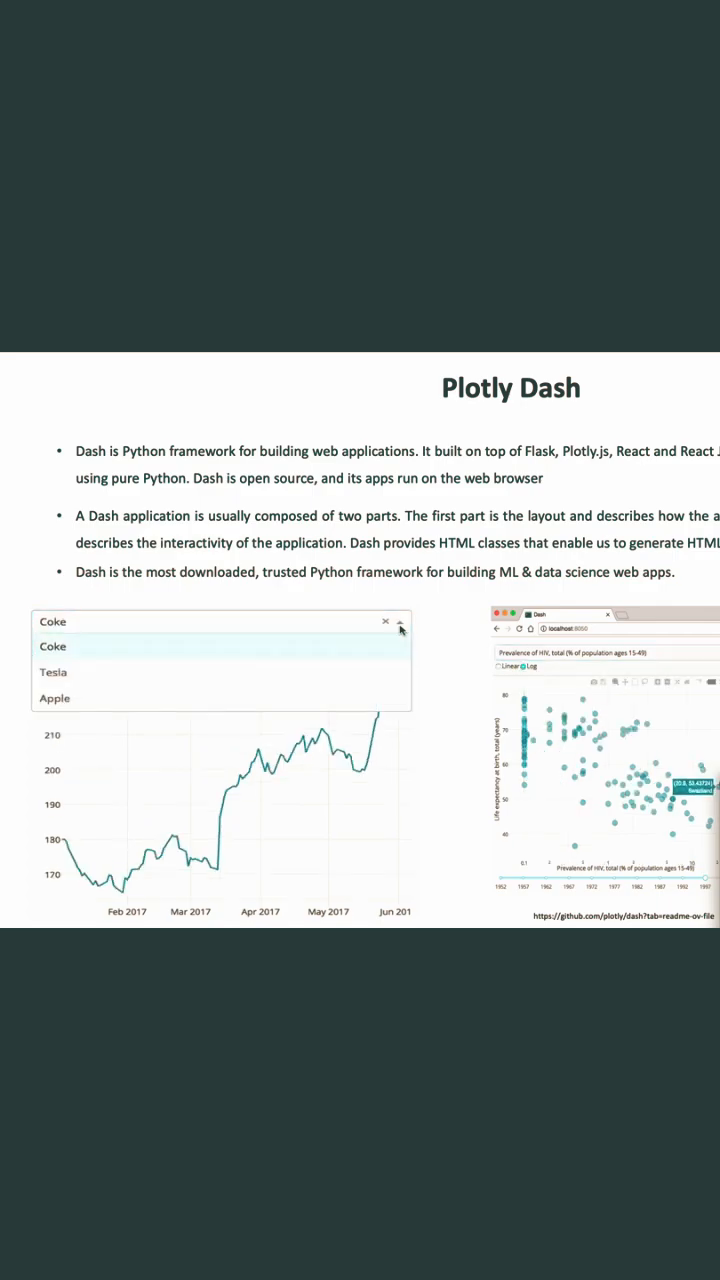
left_click(54, 672)
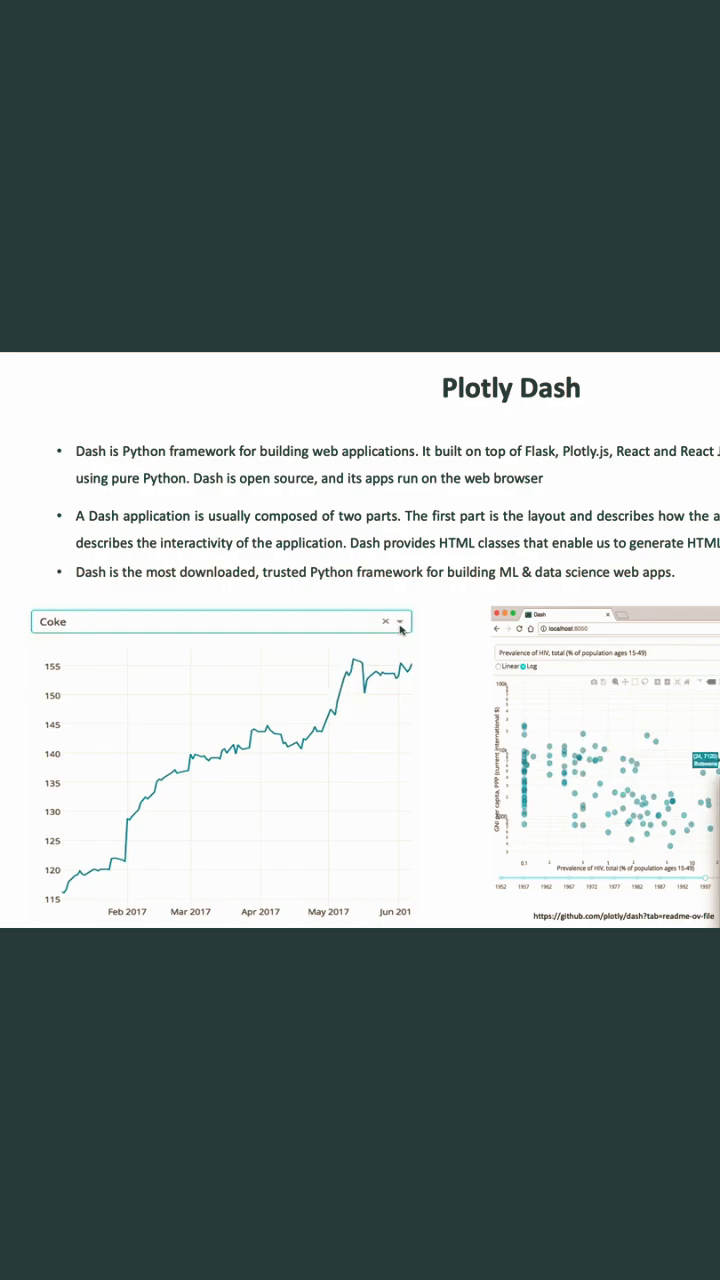
left_click(220, 622)
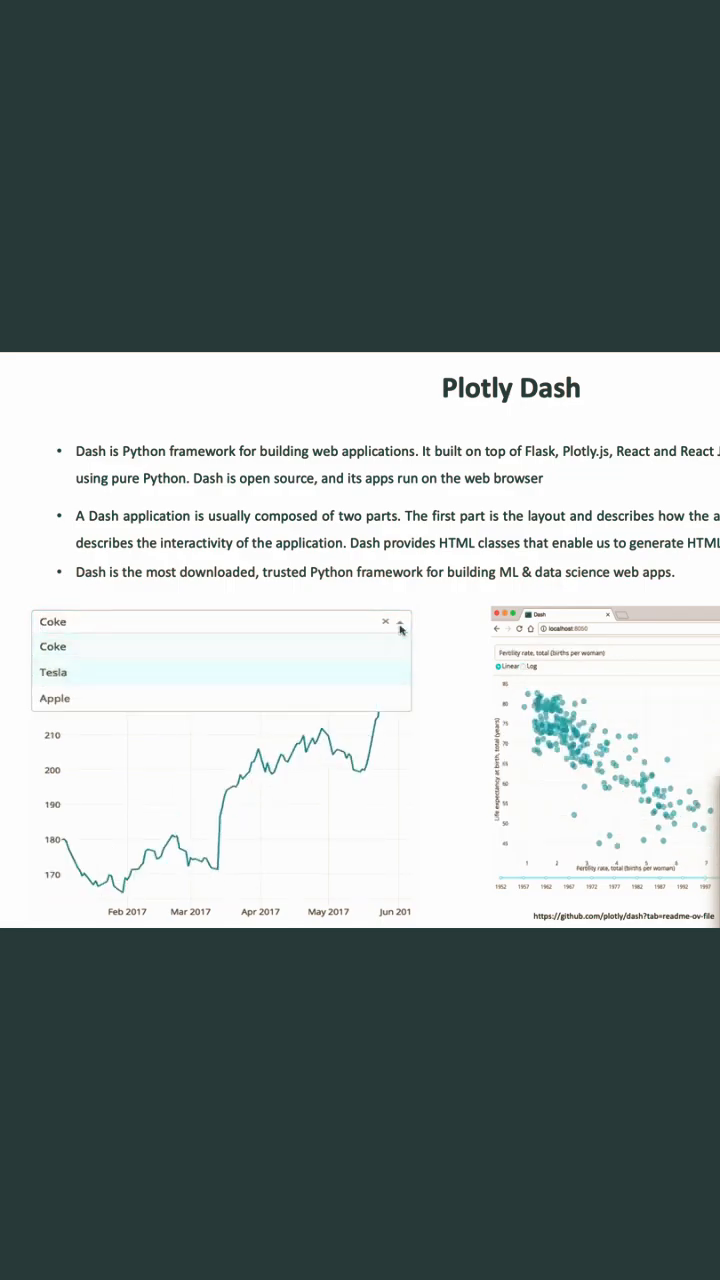
left_click(53, 672)
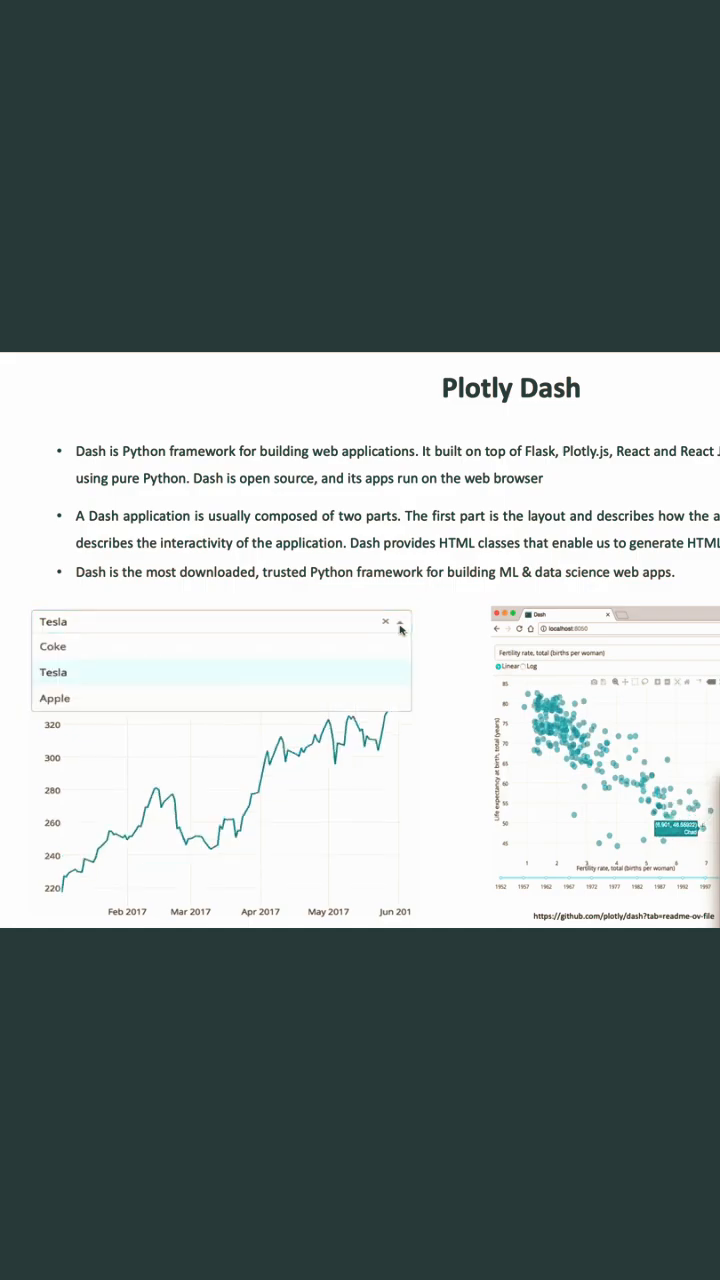
left_click(54, 698)
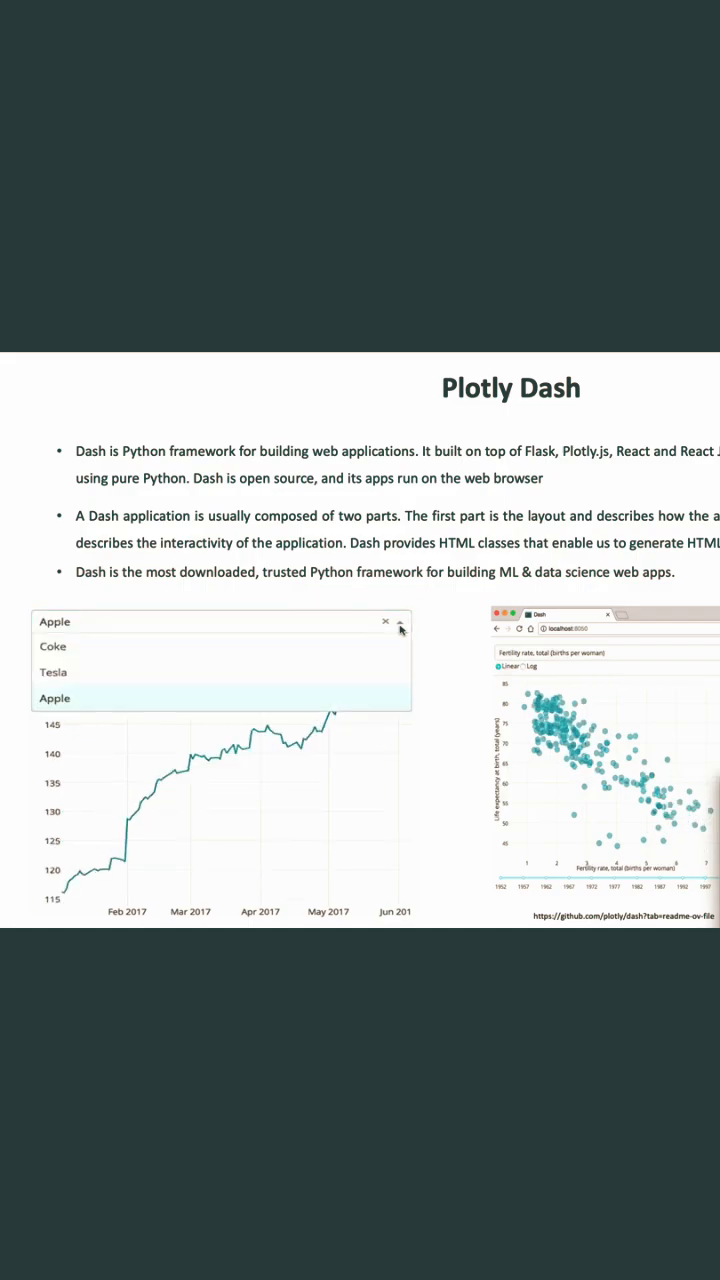
left_click(52, 646)
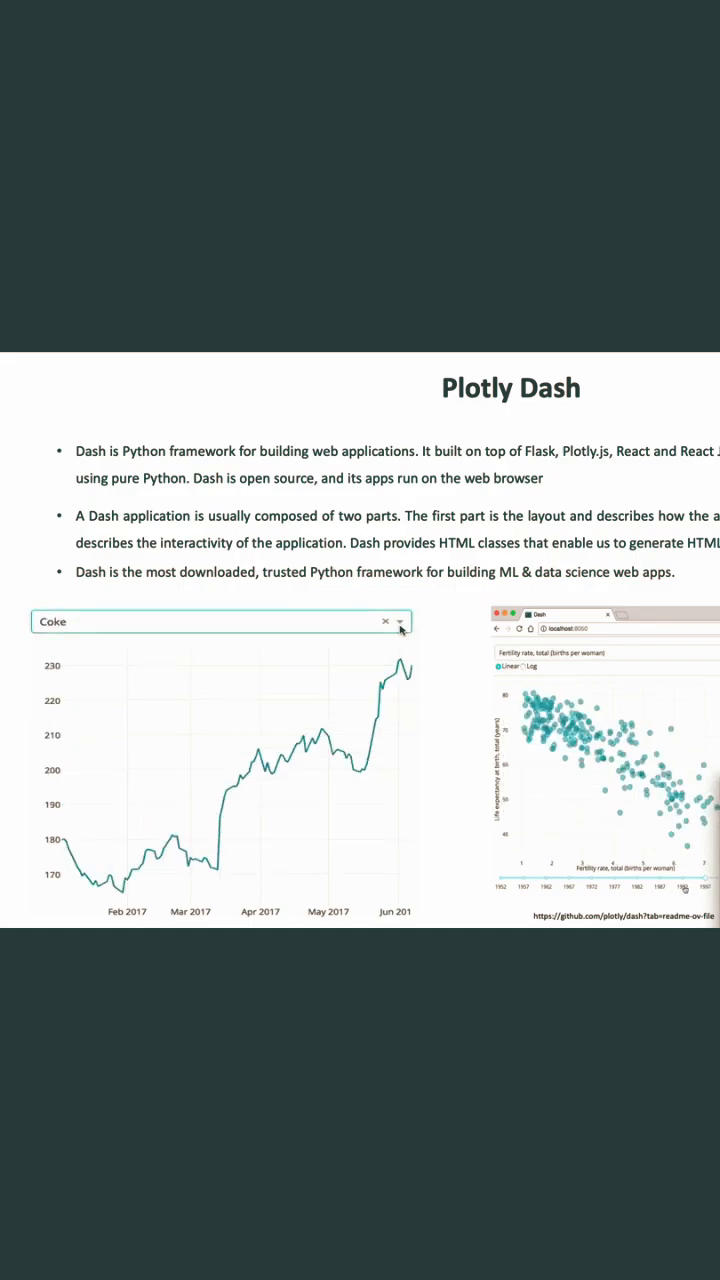